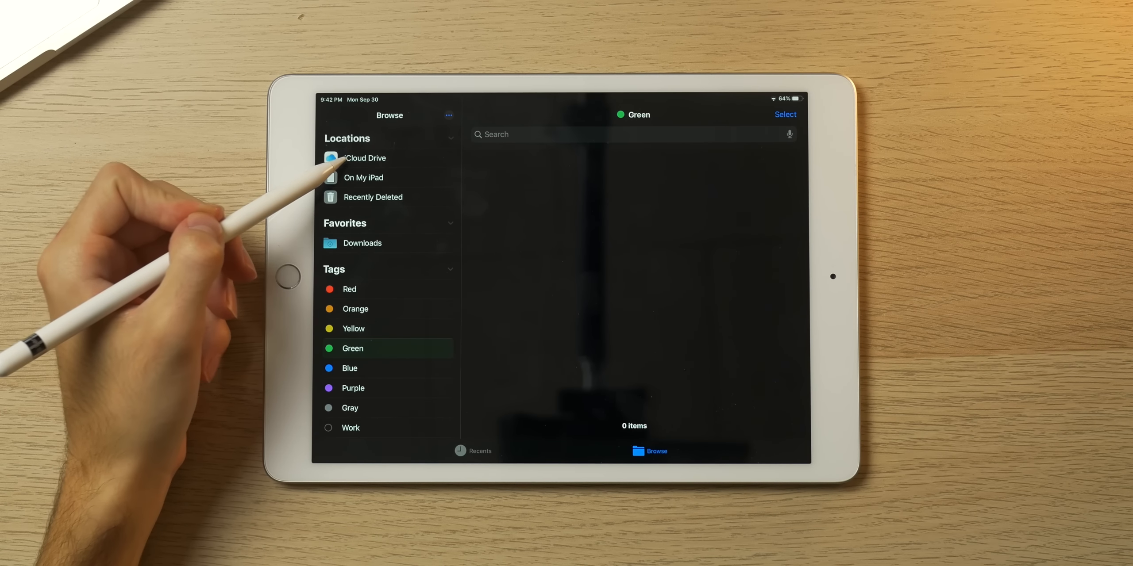
# Browse iCloud Drive, On My iPad, Downloads and the Orange and Purple tags, then show Recents.
pyautogui.click(364, 158)
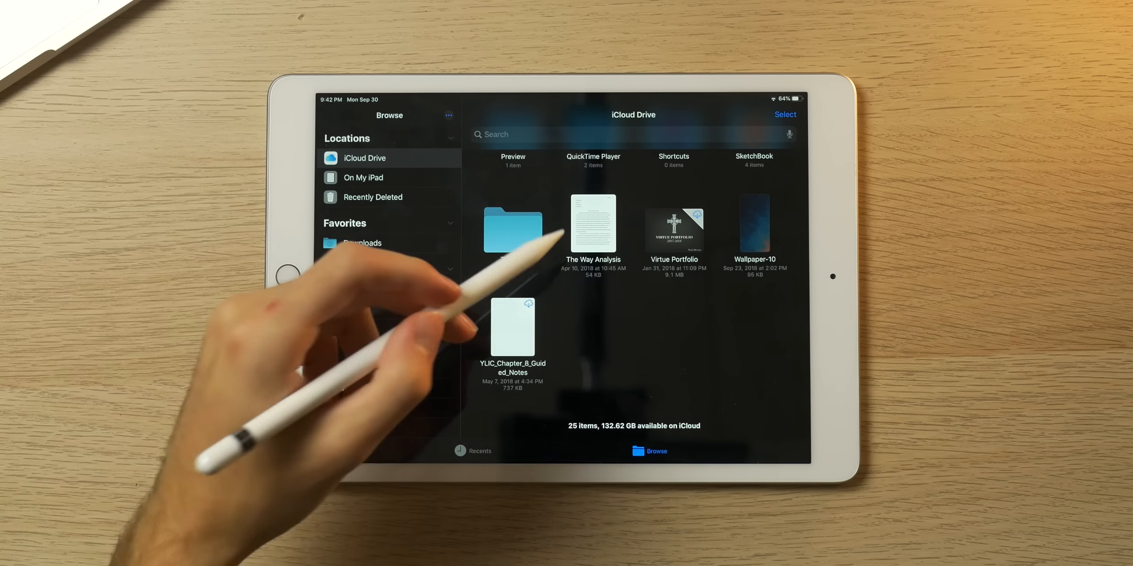
pyautogui.scroll(-3)
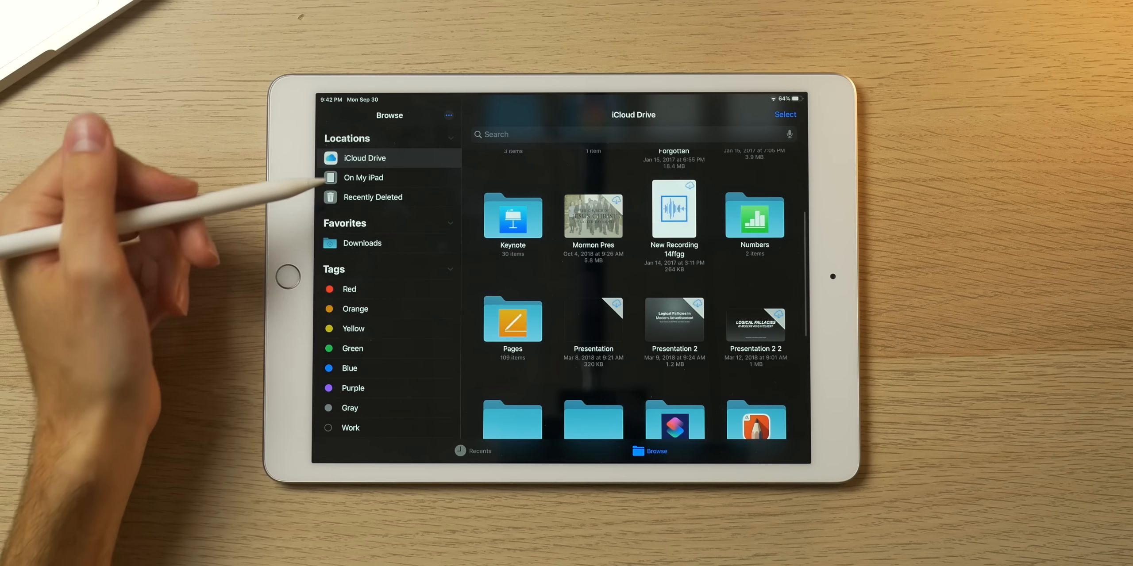
pyautogui.click(364, 177)
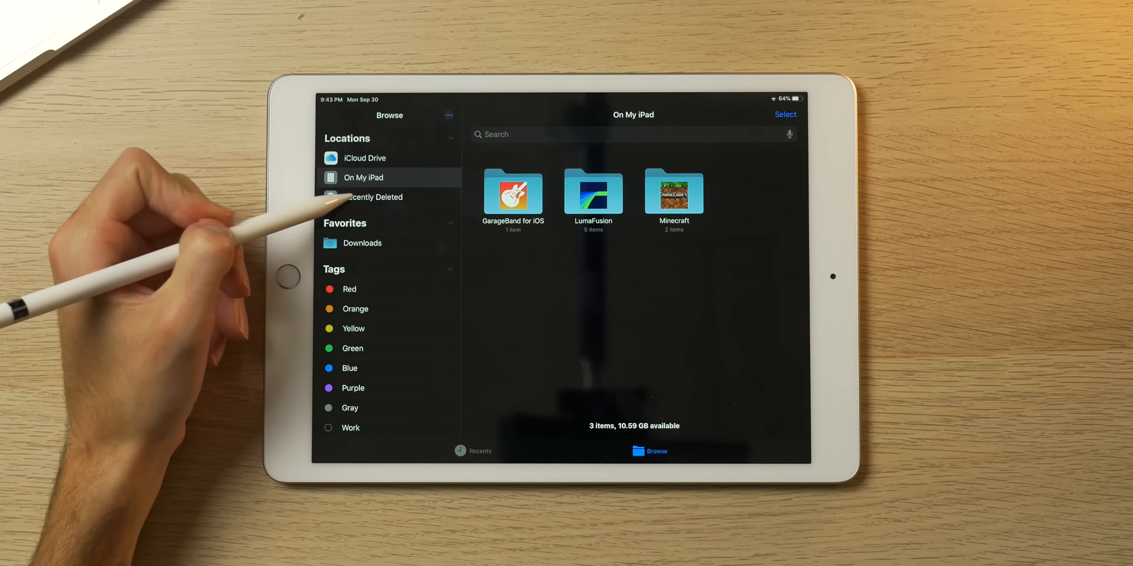
pyautogui.click(362, 243)
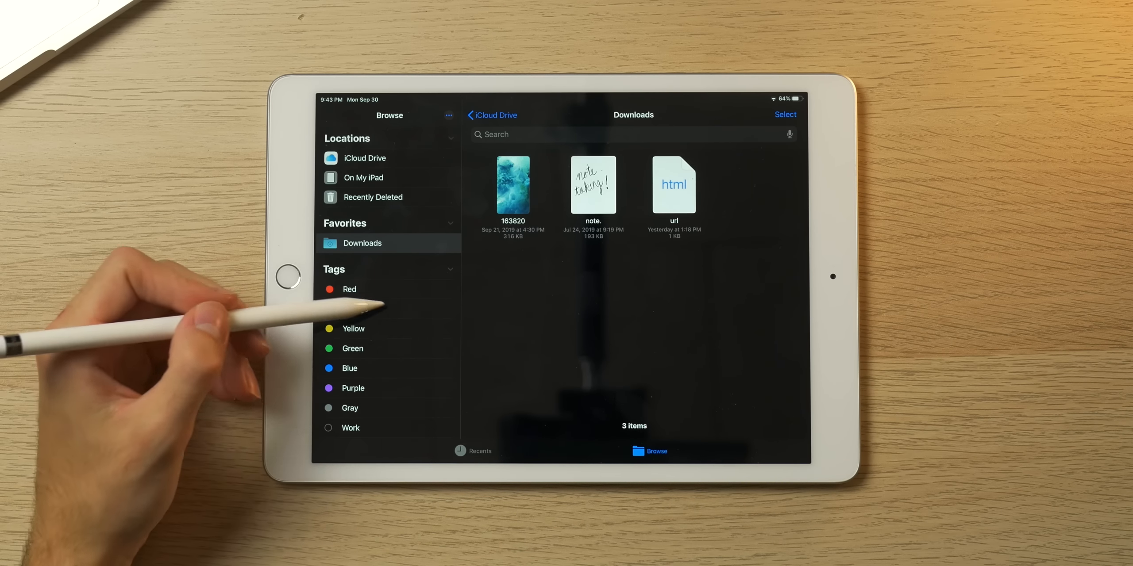
pyautogui.click(355, 309)
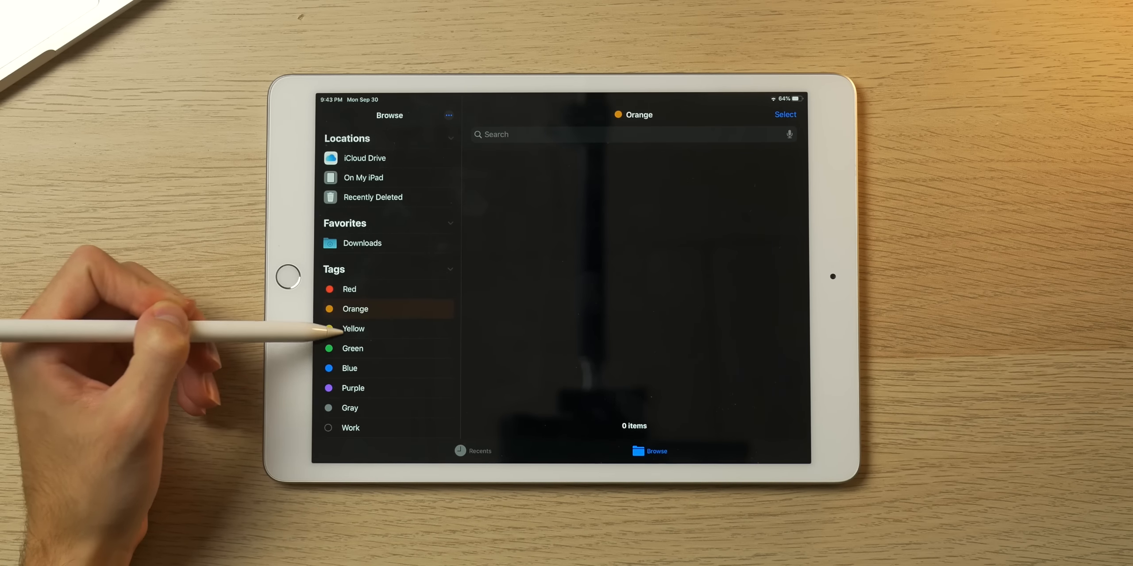
pyautogui.click(353, 388)
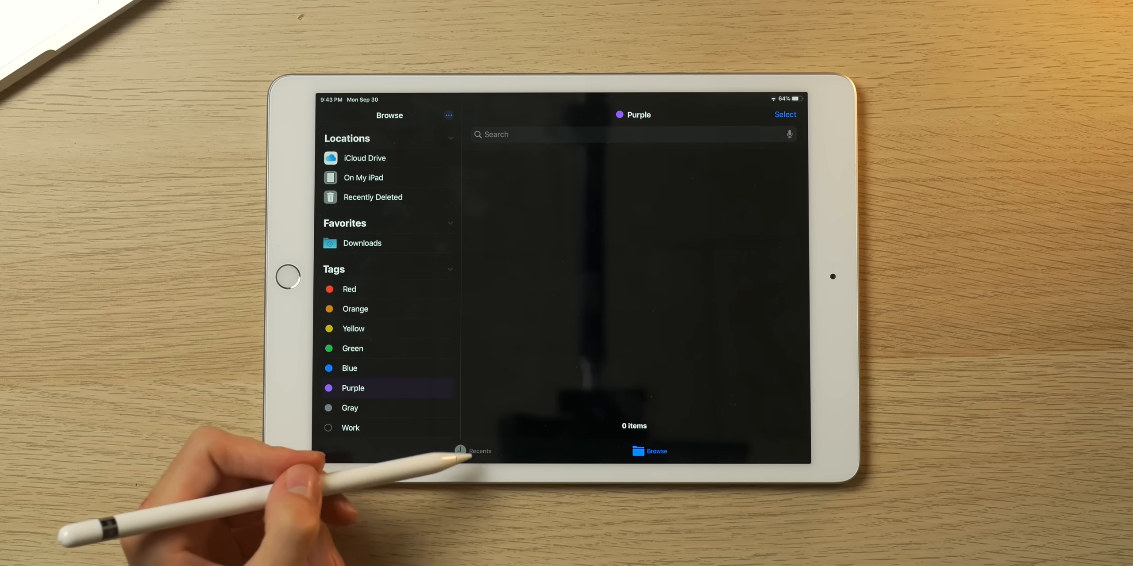
pyautogui.click(473, 451)
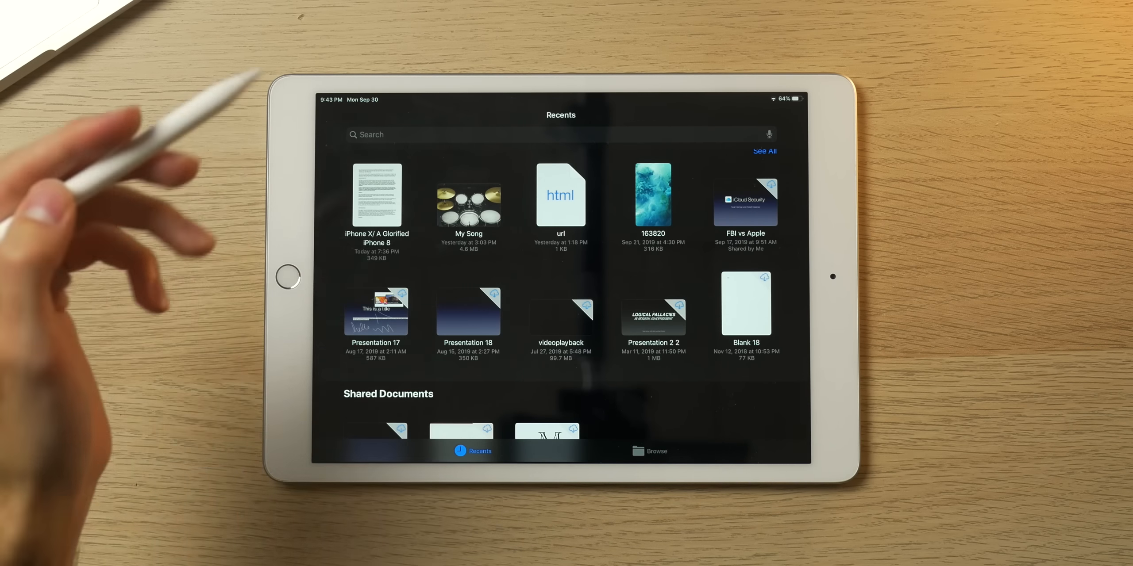
# Review the OneNote quick note's handwriting and font list, then return to the home screen.
pyautogui.click(288, 277)
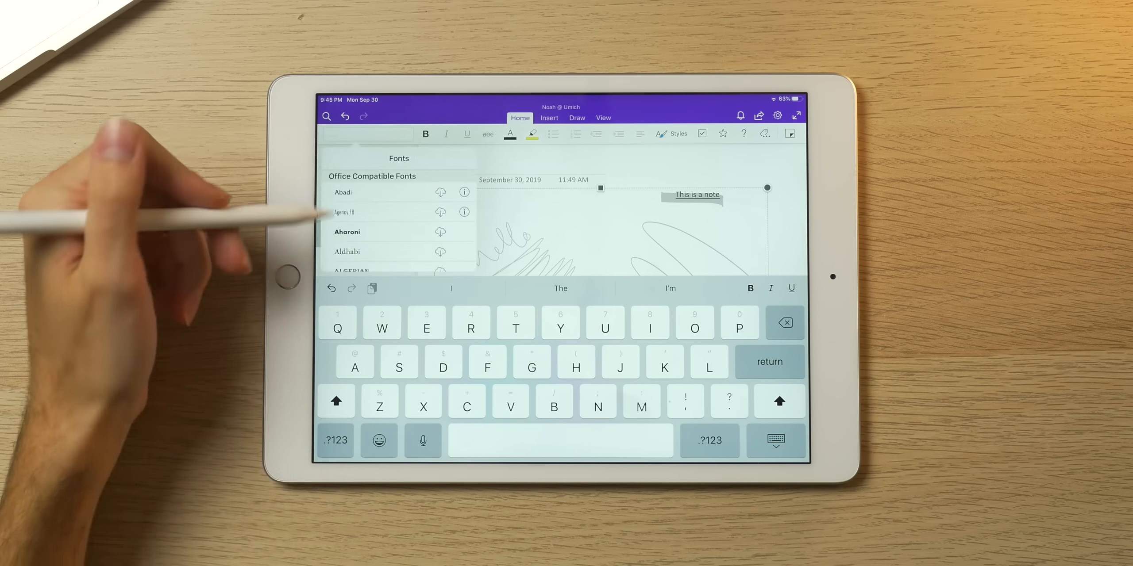
pyautogui.click(602, 118)
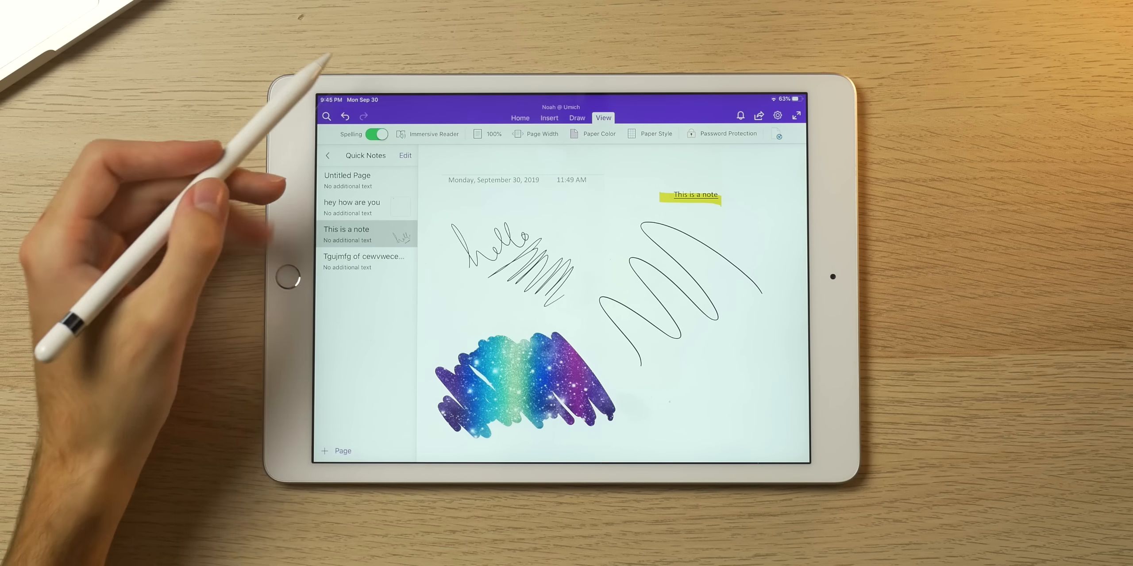
pyautogui.click(328, 155)
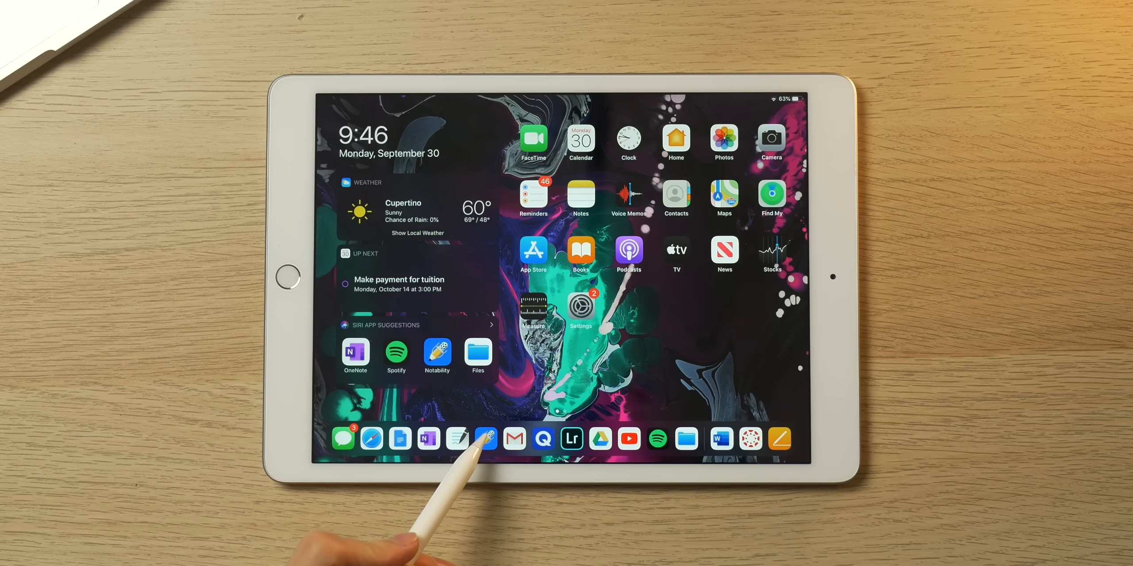
# Draw a red box on Notability's welcome note and write 'This is a note' via zoom.
pyautogui.click(485, 438)
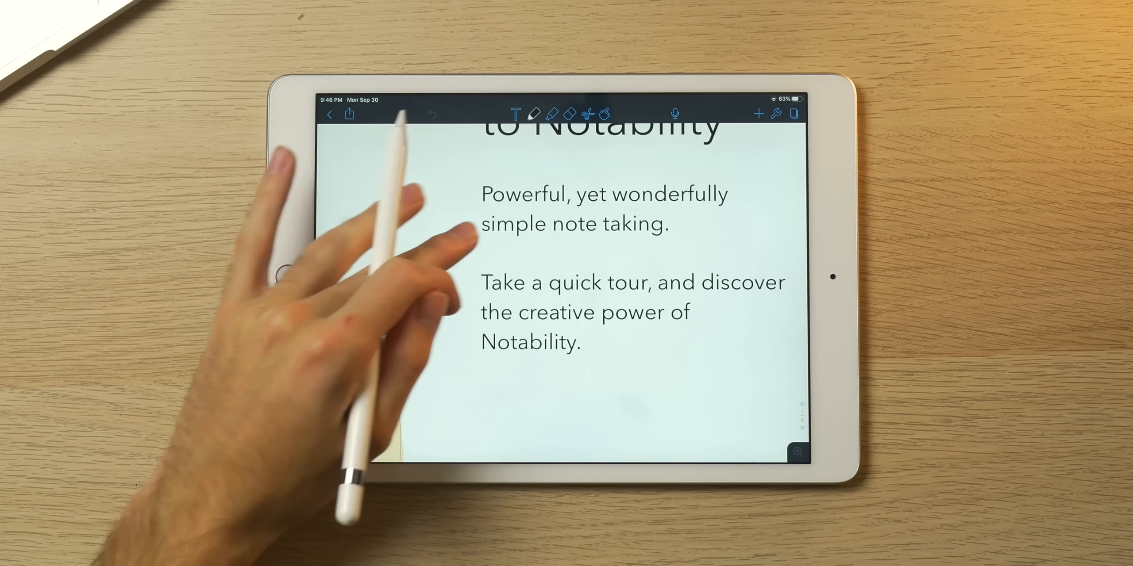
pyautogui.click(553, 114)
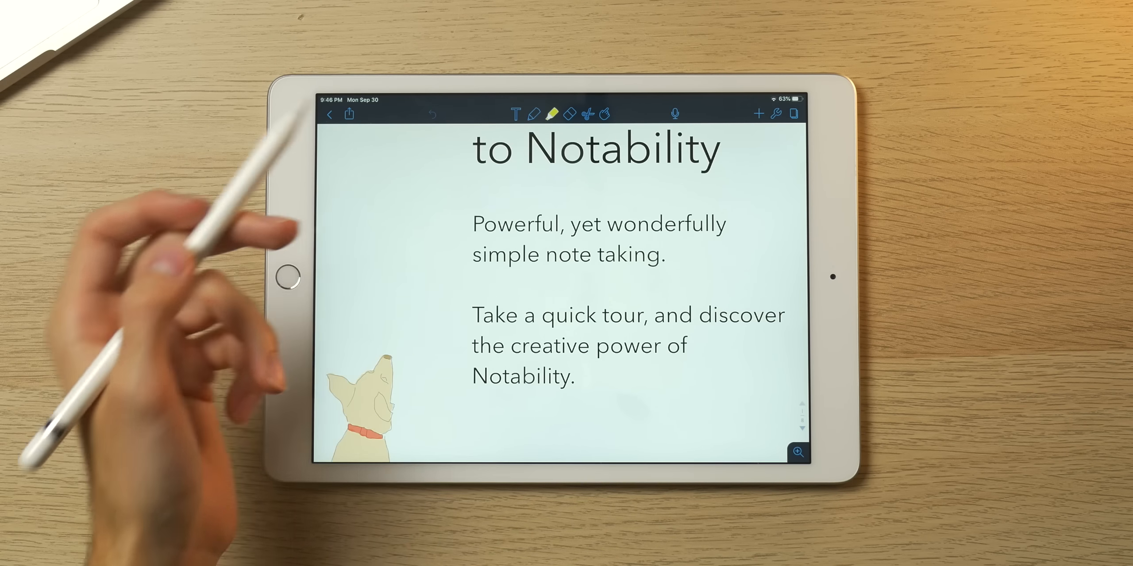
pyautogui.moveTo(473, 376); pyautogui.dragTo(589, 377)
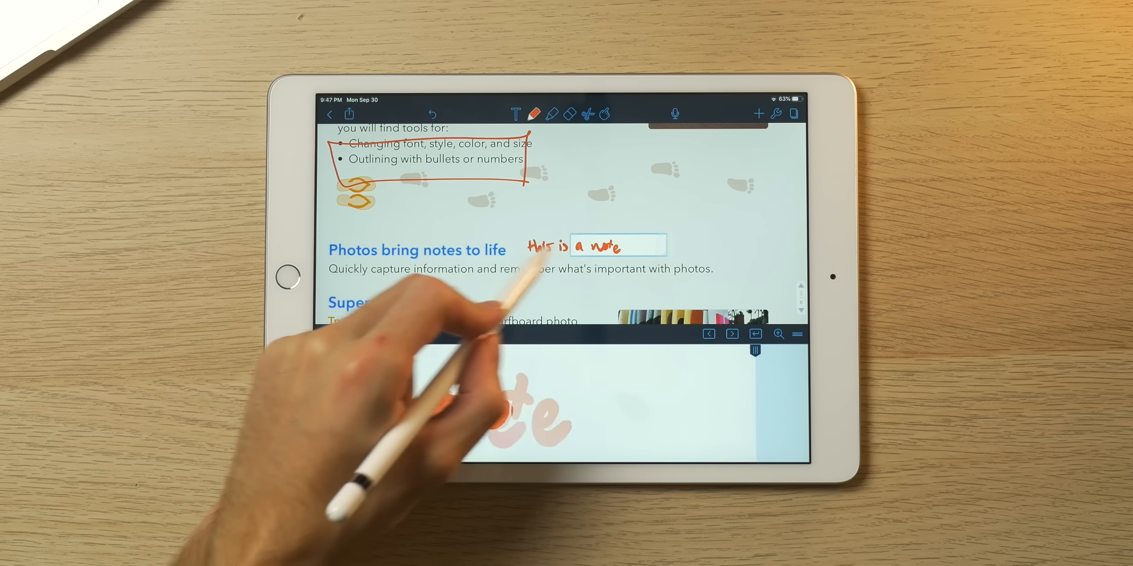
pyautogui.click(550, 113)
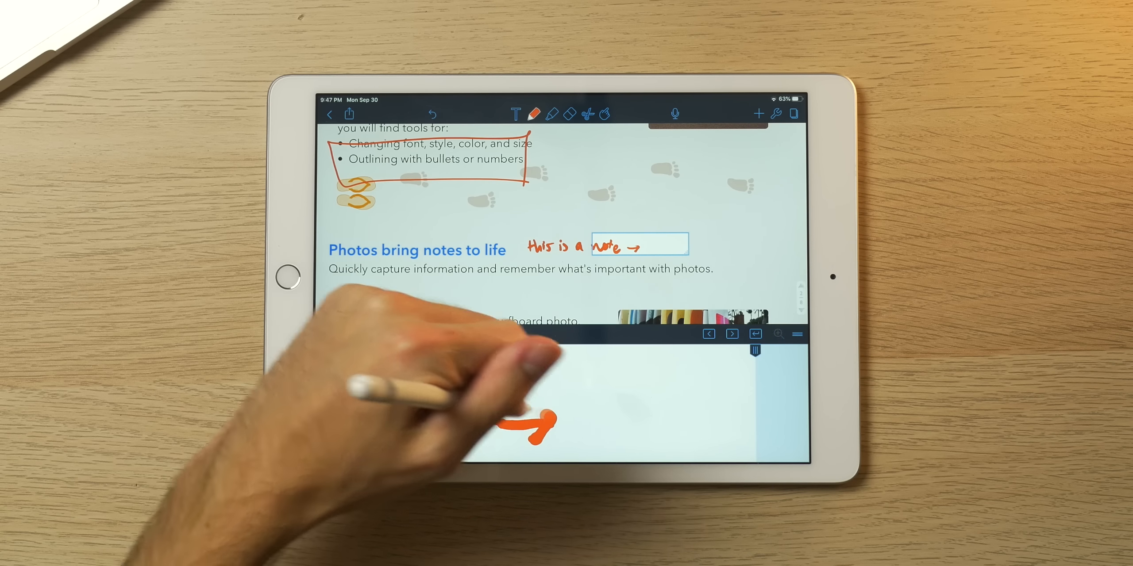
pyautogui.write('lol')
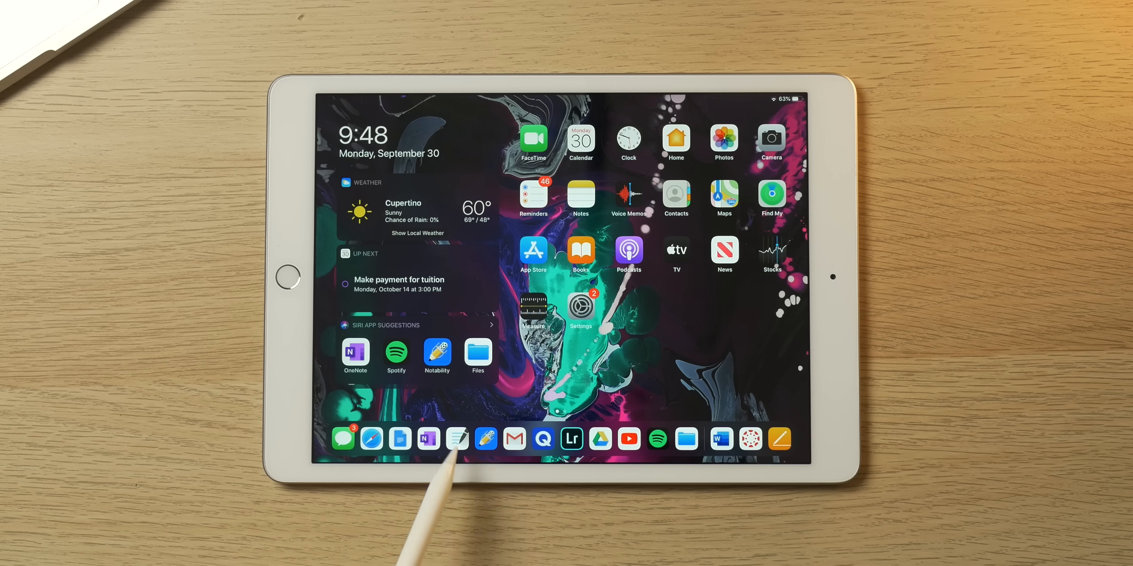
# Open GoodNotes and scroll the Critical Thinking notebook to its truth-table page.
pyautogui.click(456, 438)
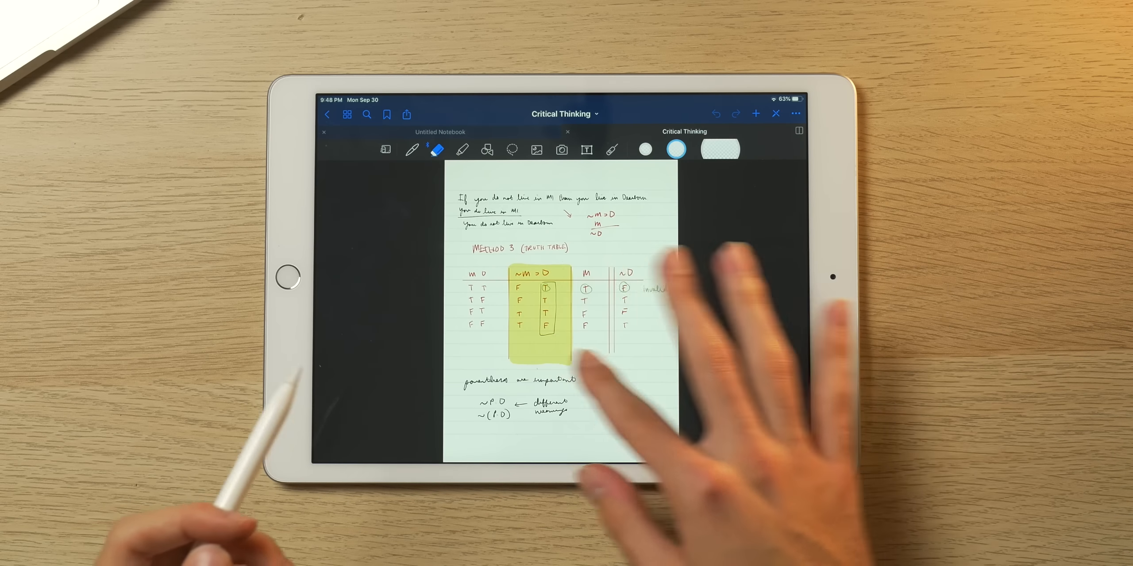
pyautogui.scroll(-3)
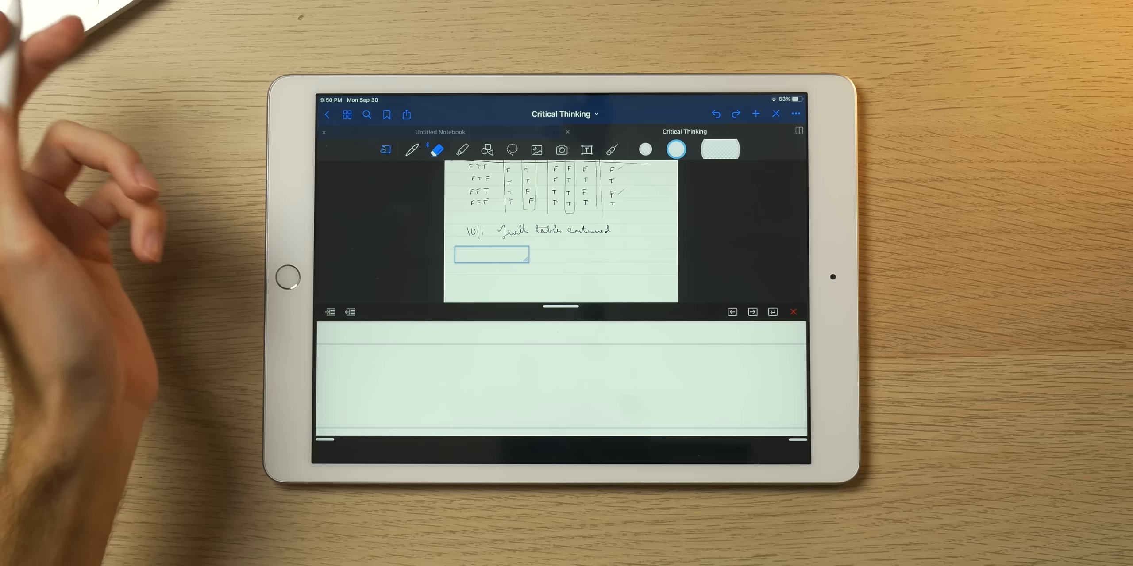
# Handwrite in the World Religions - Class Notes via the zoom window, then go home.
pyautogui.click(346, 114)
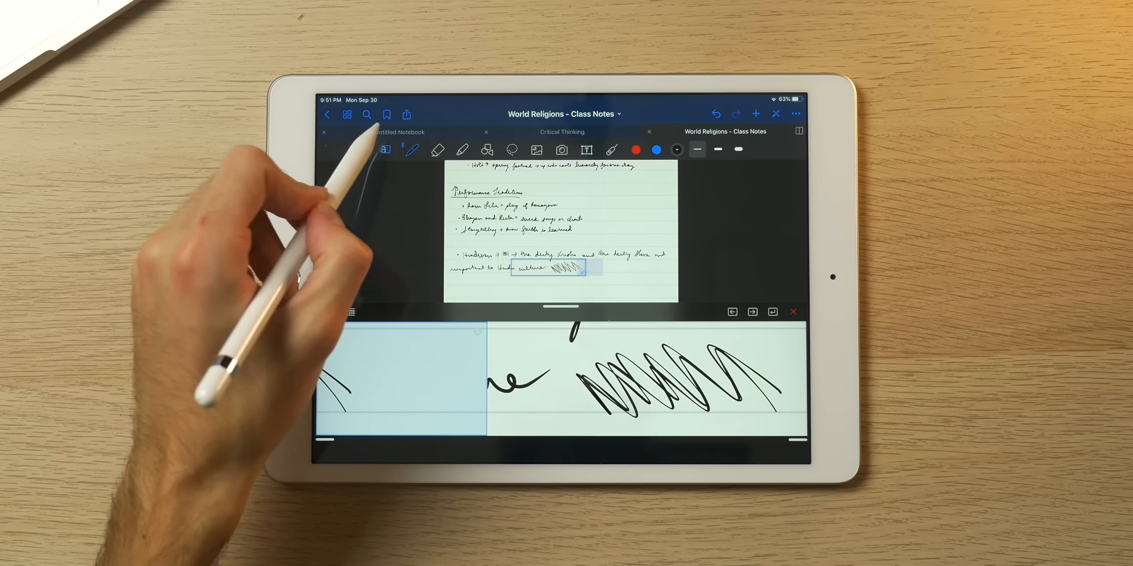
pyautogui.click(436, 149)
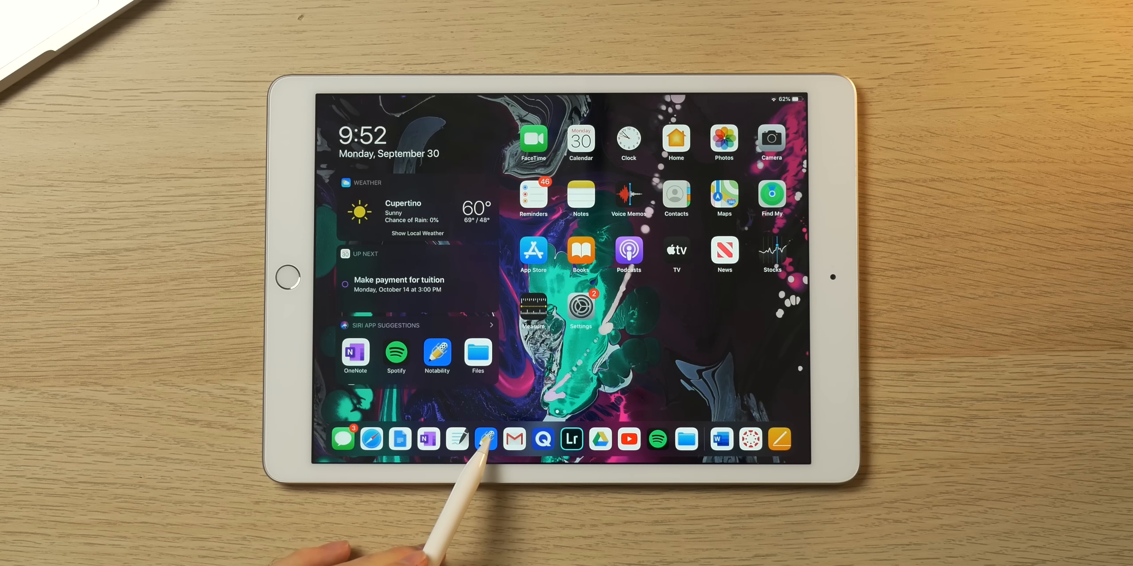
# Open the Business Strategy 101 note with YouTube in Split View playing a business 101 video.
pyautogui.click(485, 439)
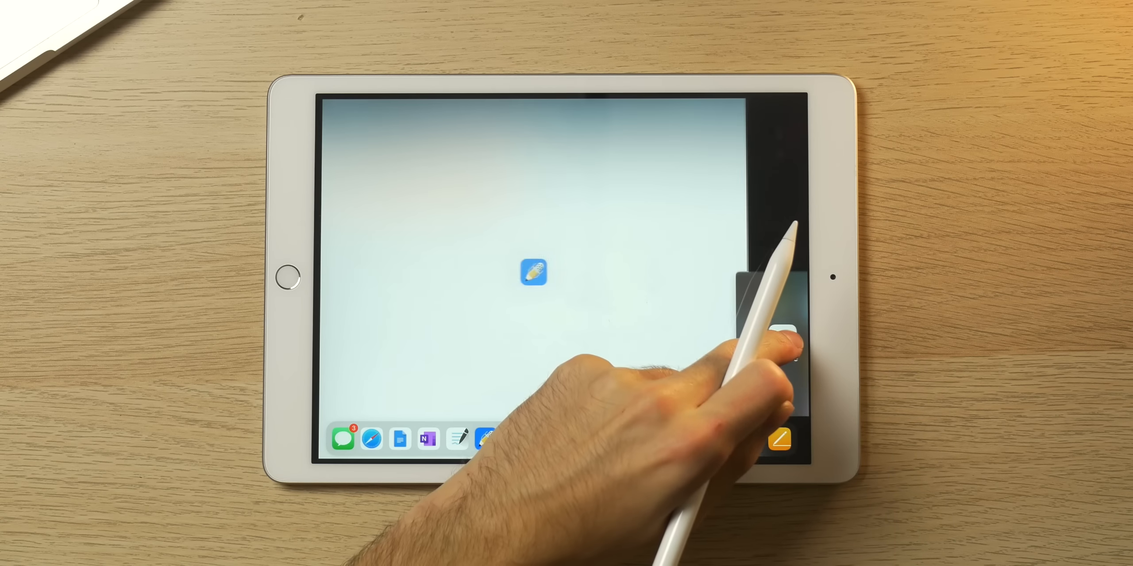
pyautogui.click(534, 272)
pyautogui.write('B')
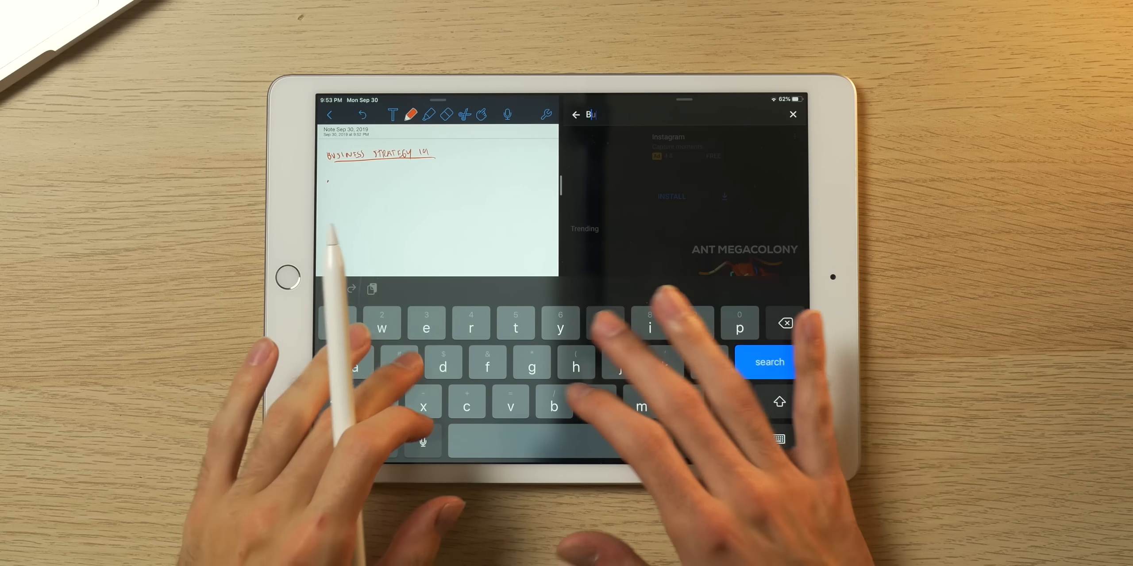
pyautogui.write('usiness 10')
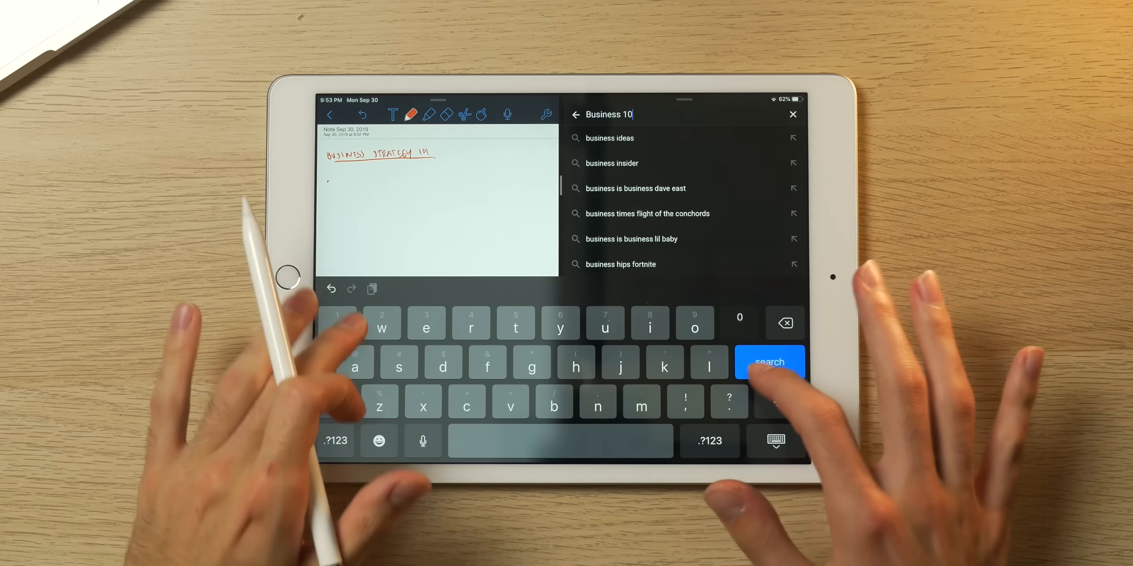
pyautogui.click(770, 361)
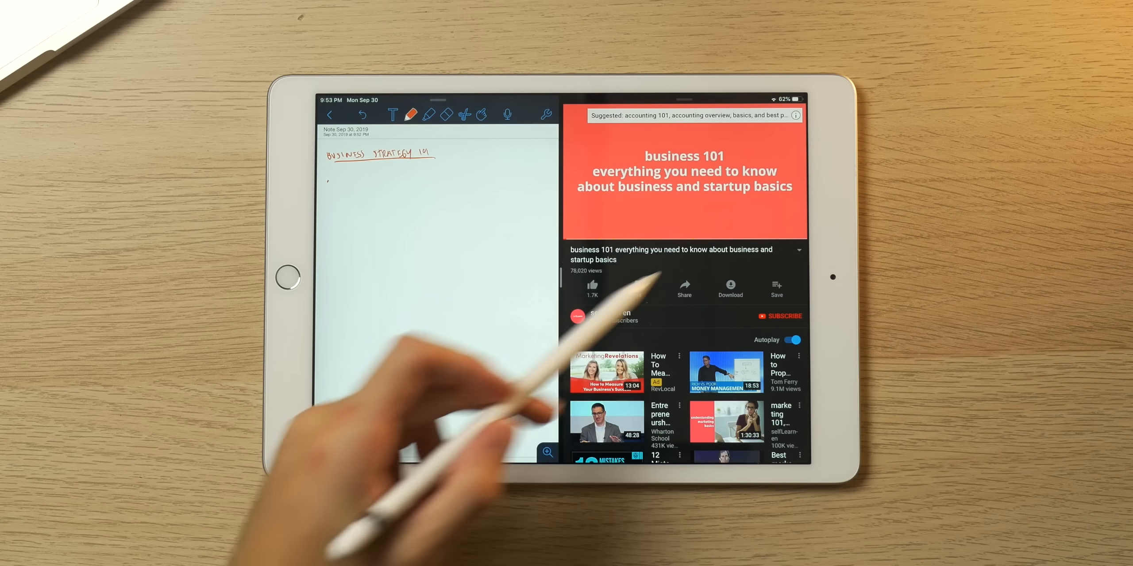
pyautogui.click(683, 174)
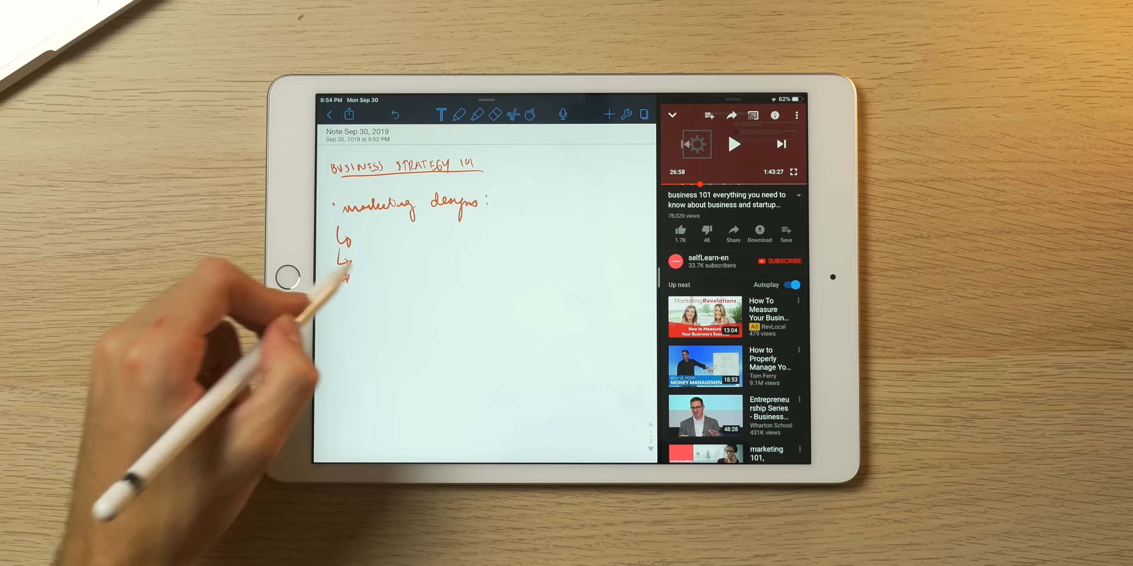
pyautogui.click(441, 114)
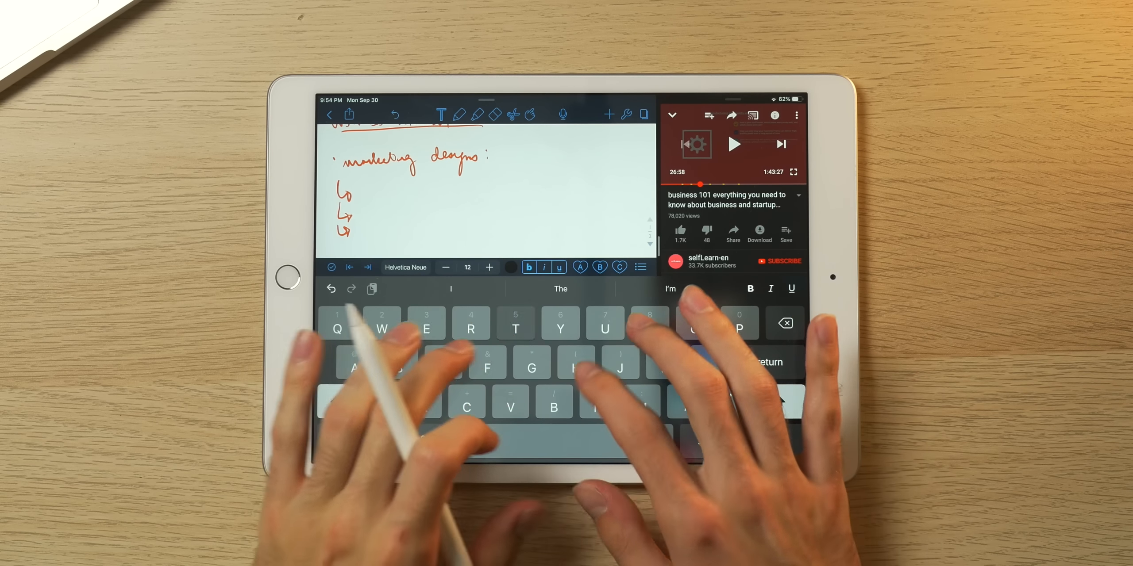
# Type 'This is a note about my business class' below the handwritten marketing notes.
pyautogui.write('This is a note')
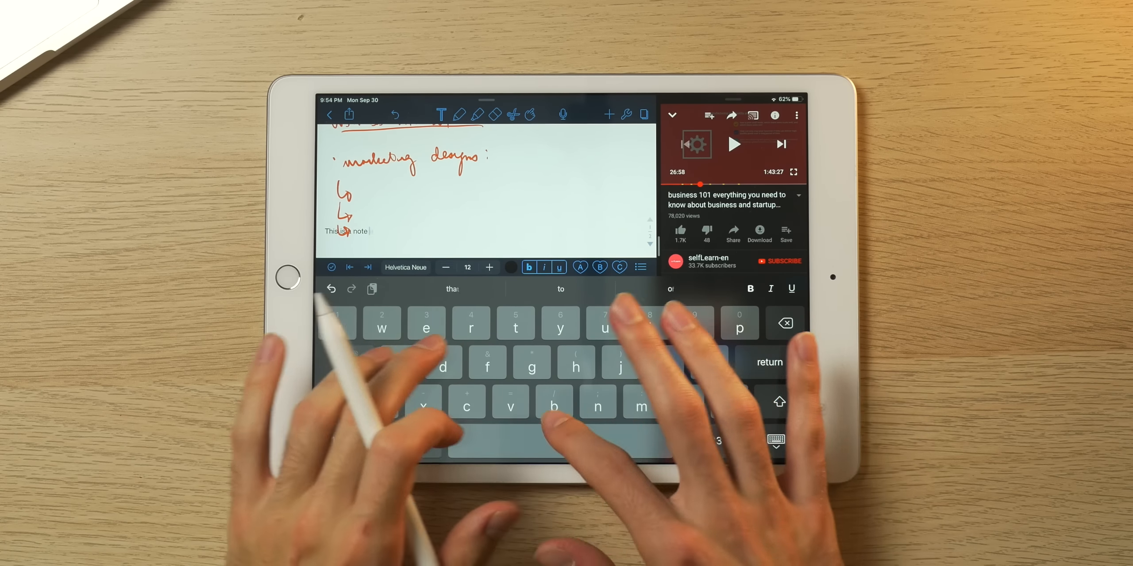
pyautogui.write('about my business clas')
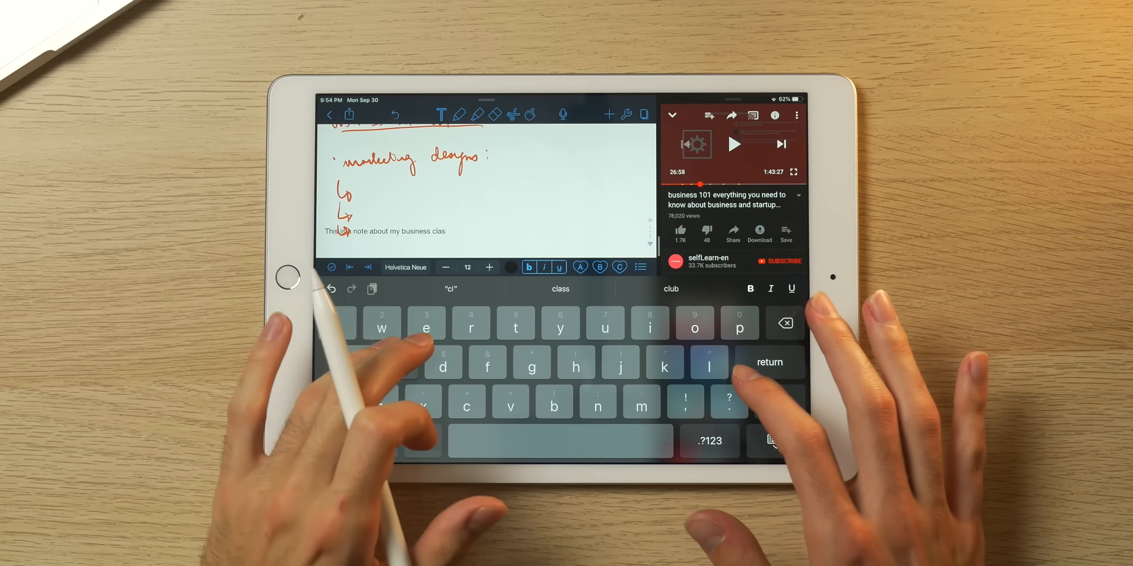
pyautogui.doubleClick(331, 231)
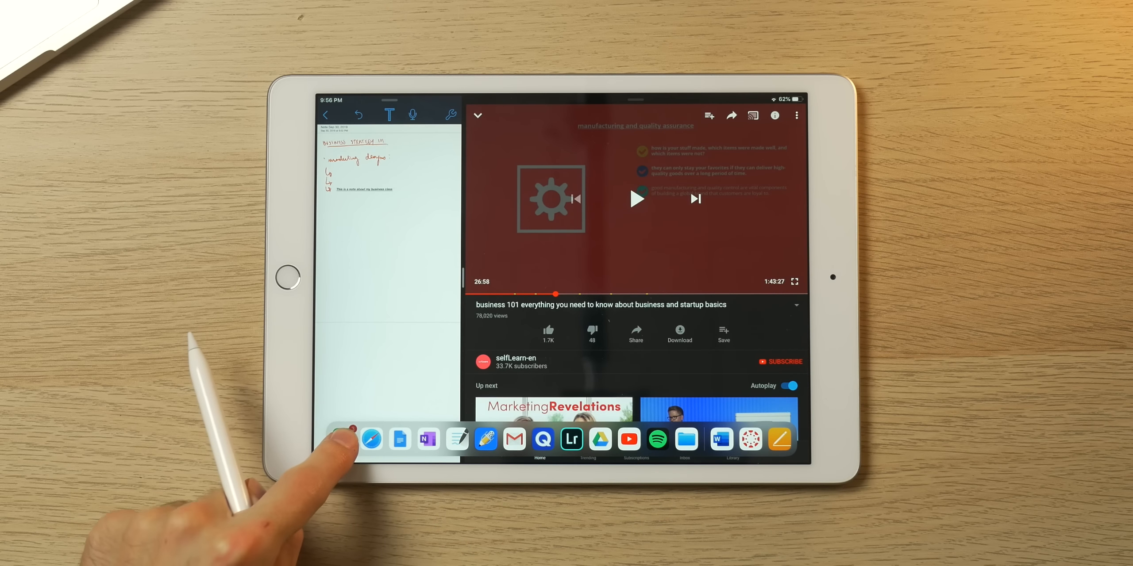
# Type 'How about we start a call around 8 on Thursday' in Messages, then go home.
pyautogui.click(370, 439)
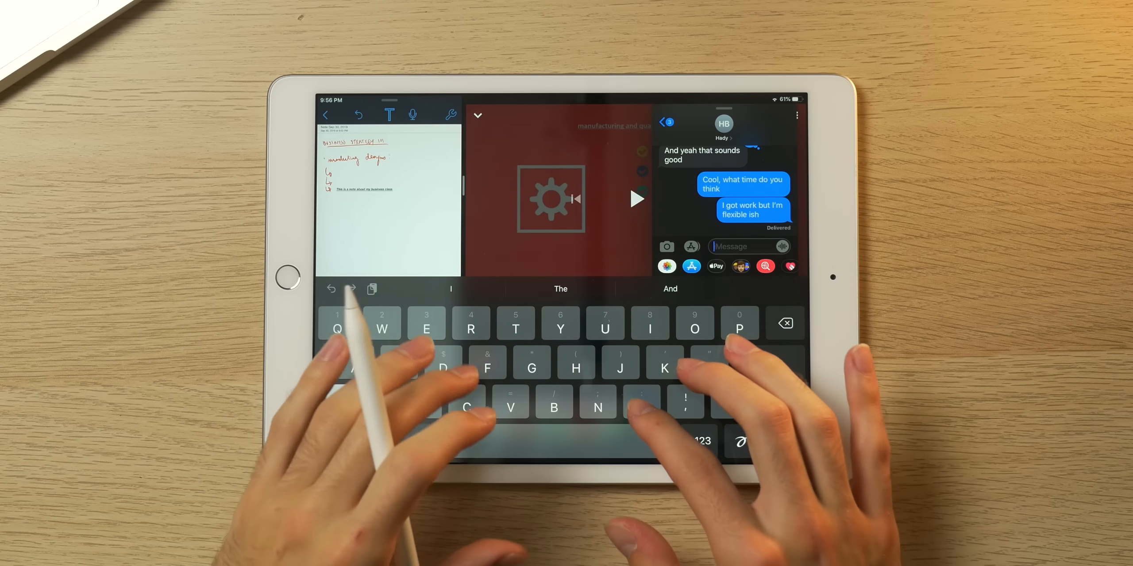
pyautogui.write('How about we start a call around 8on')
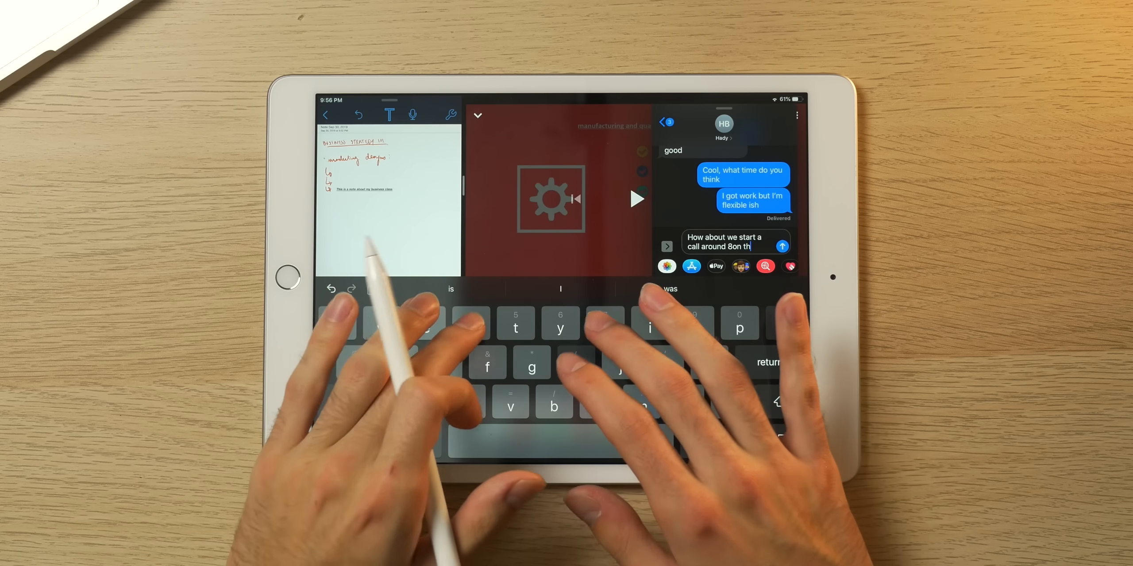
pyautogui.write('thursday')
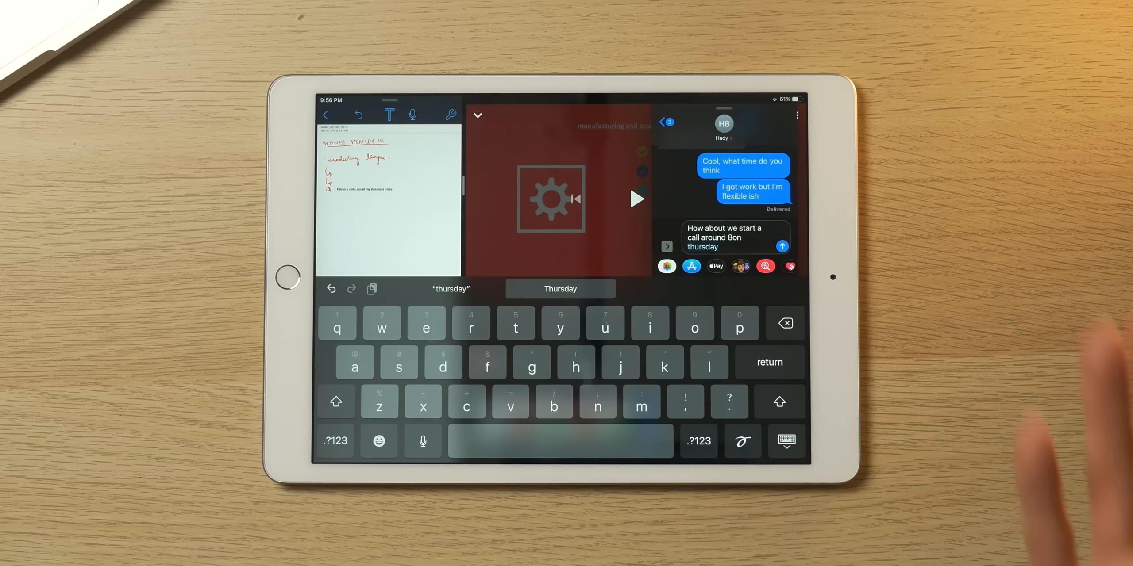
pyautogui.click(560, 289)
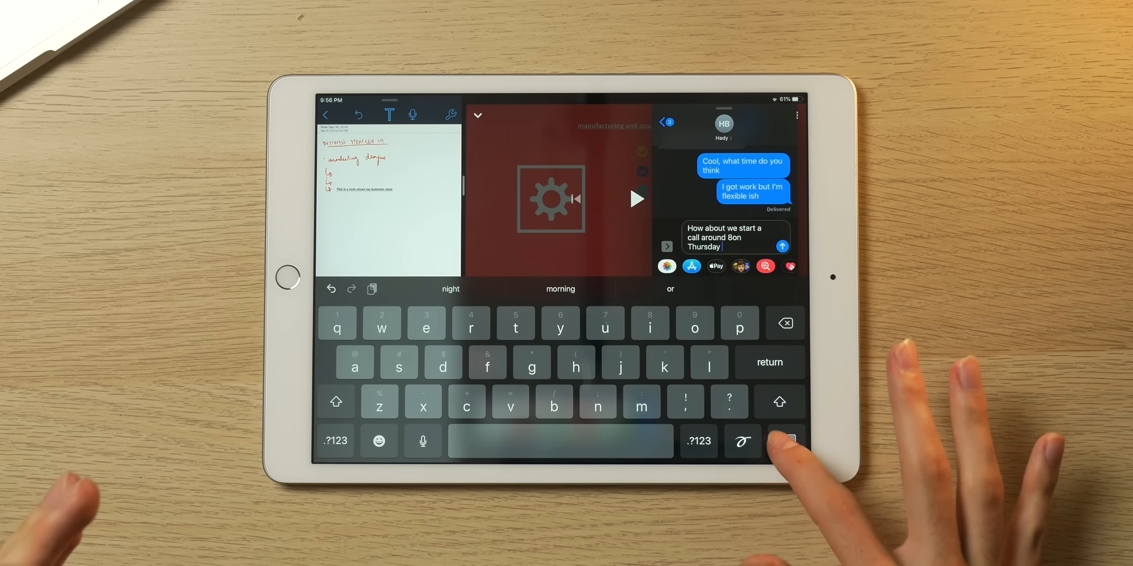
pyautogui.click(789, 442)
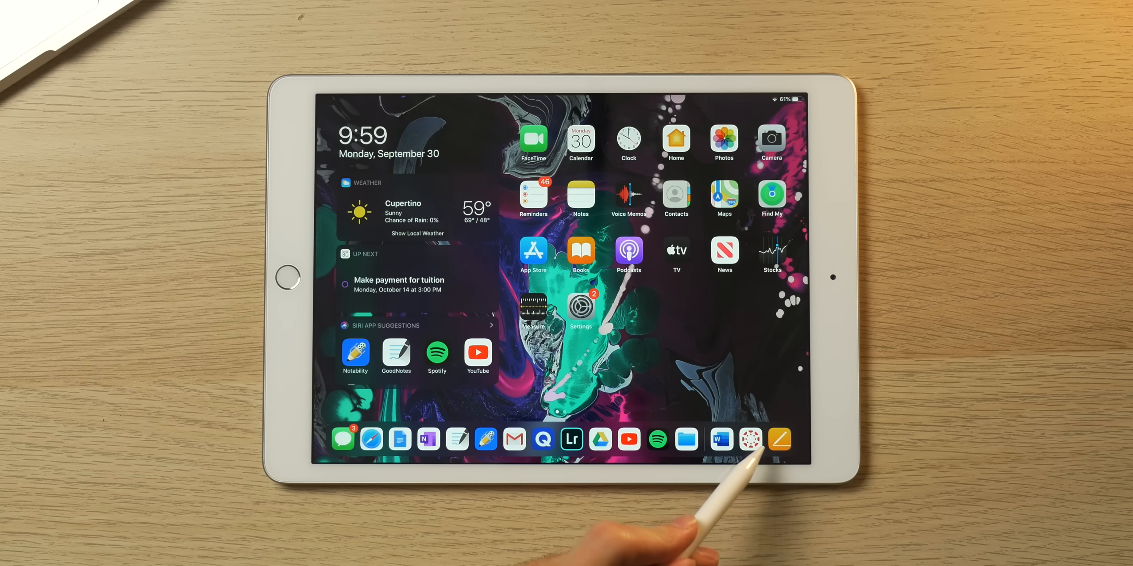
# Read Essay Checklist.doc from COMP-106's course files, then show the To Do list.
pyautogui.click(750, 439)
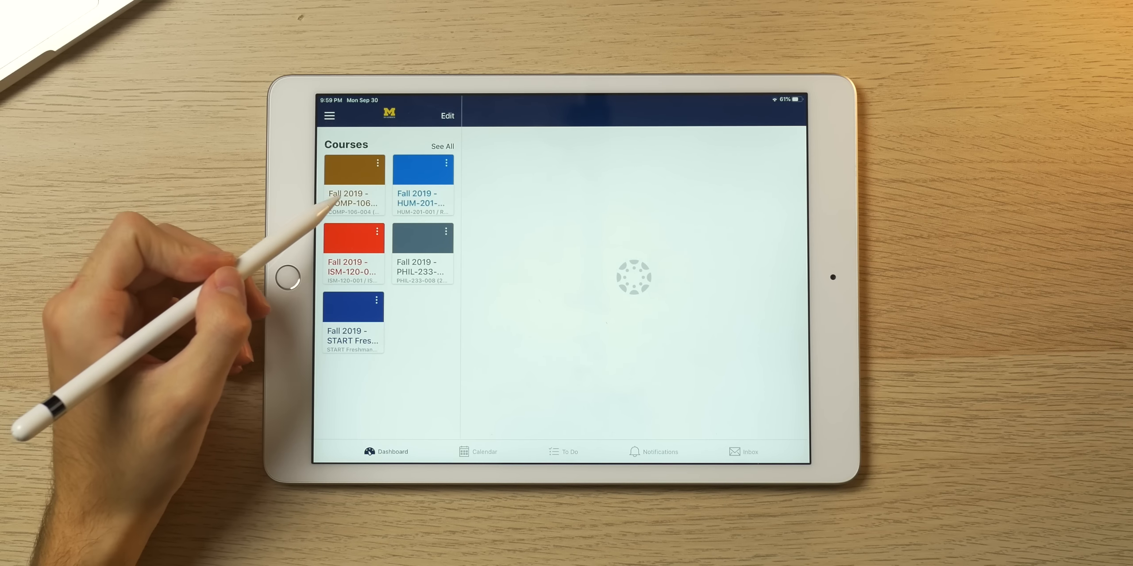
pyautogui.click(353, 170)
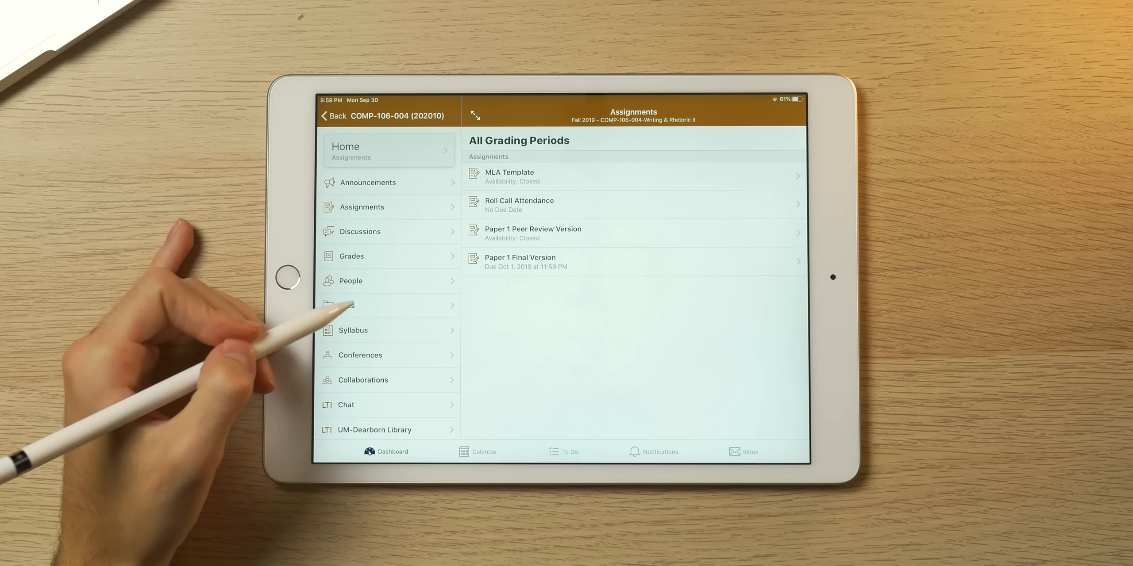
pyautogui.click(354, 306)
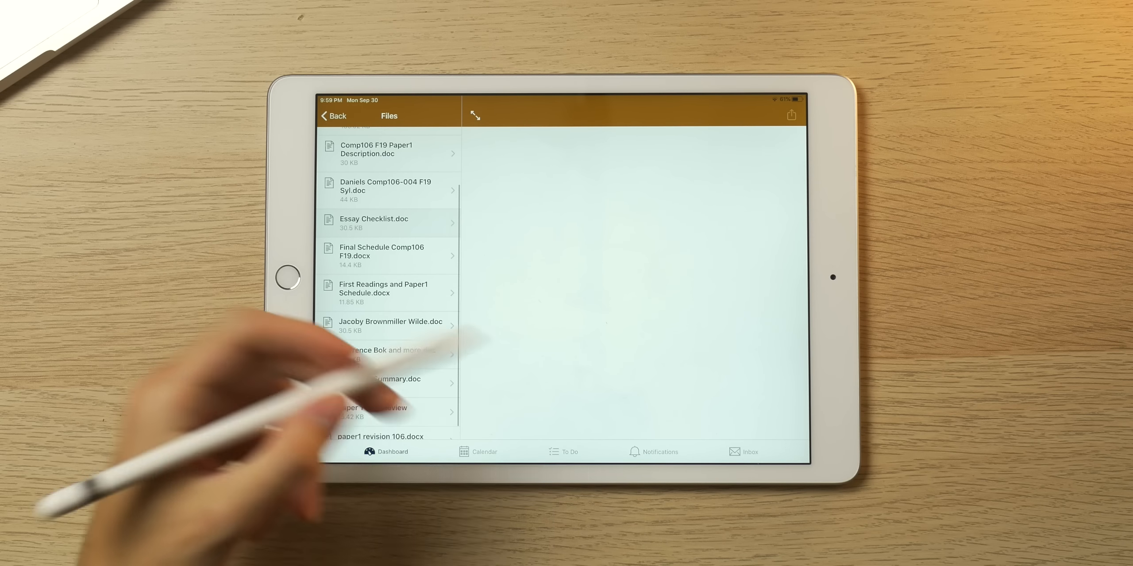
pyautogui.click(375, 222)
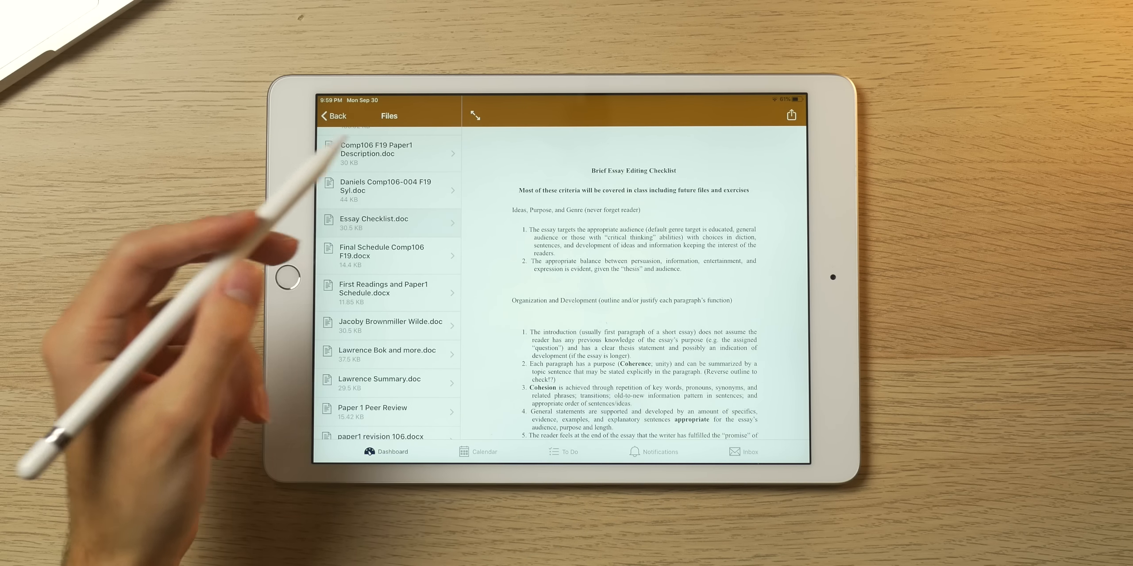
pyautogui.scroll(-3)
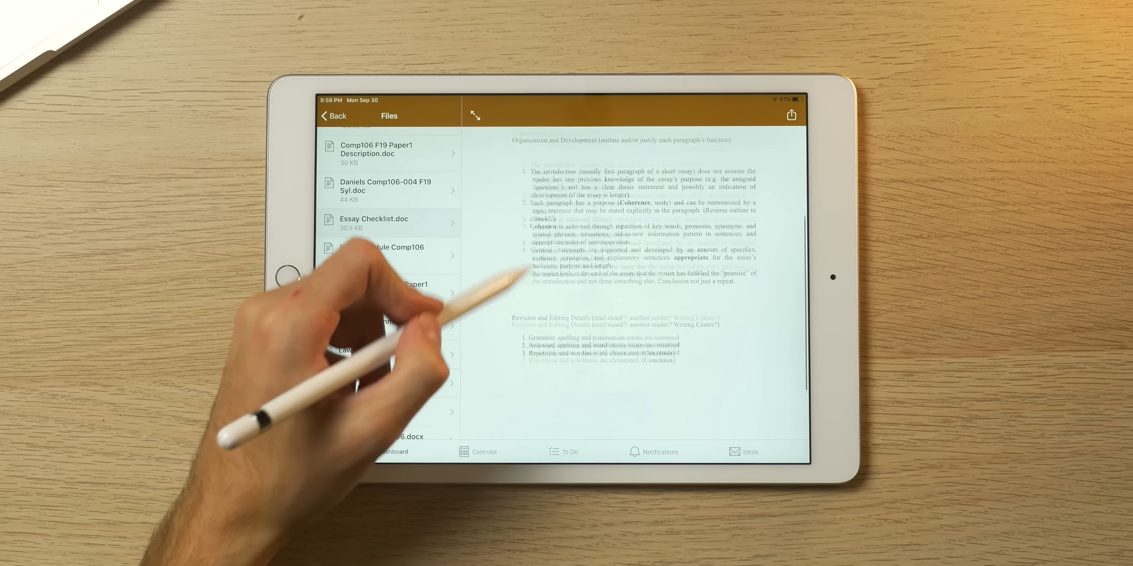
pyautogui.click(570, 451)
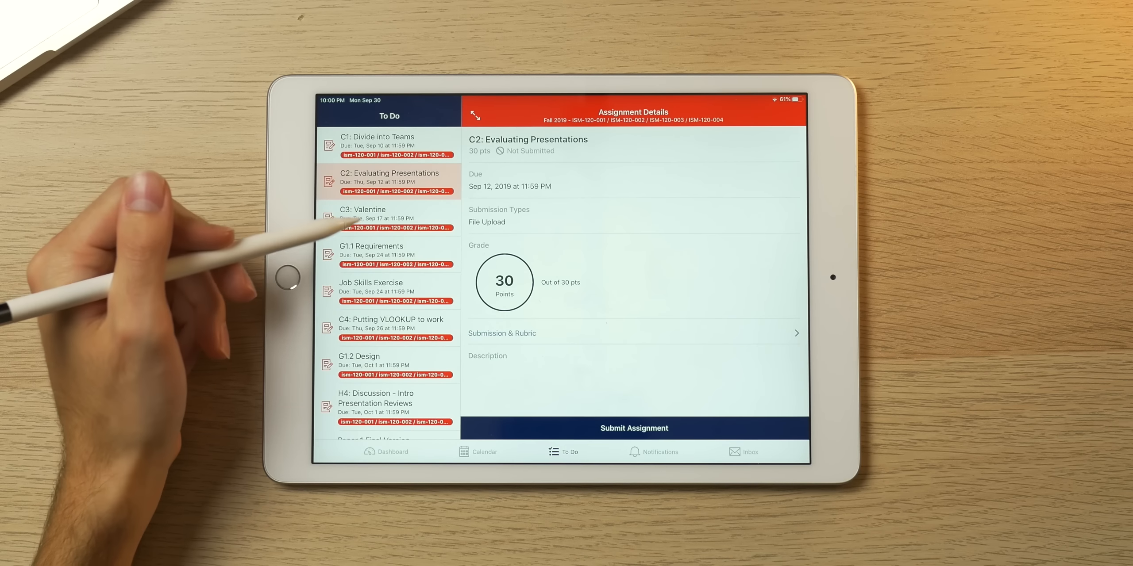
# View C4: Putting VLOOKUP to work, then COMP-106's unsubmitted Paper 1 Final Version.
pyautogui.click(390, 325)
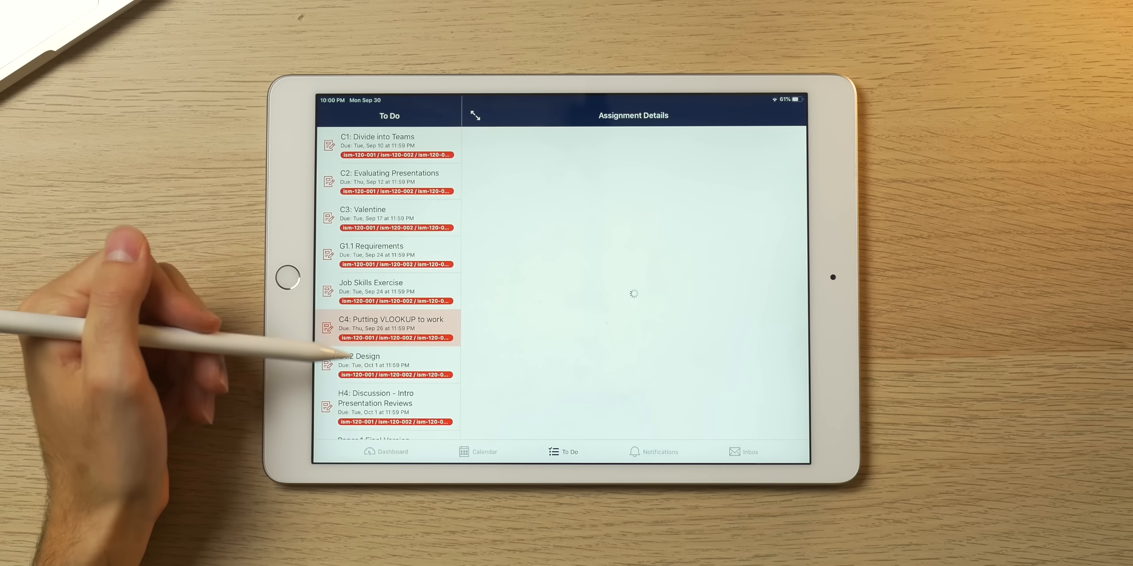
pyautogui.click(361, 361)
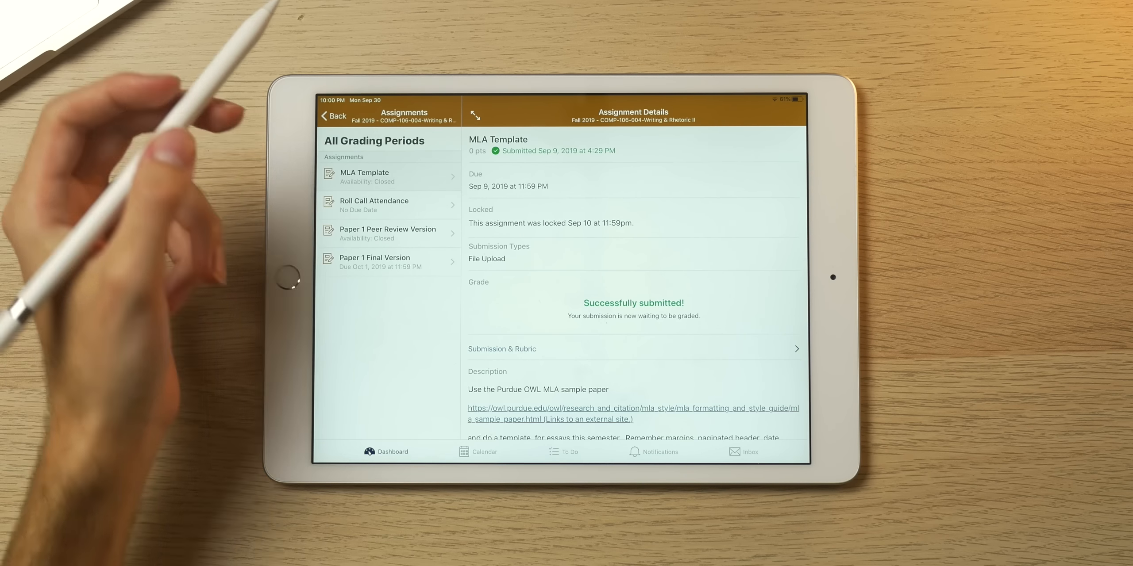
pyautogui.click(391, 263)
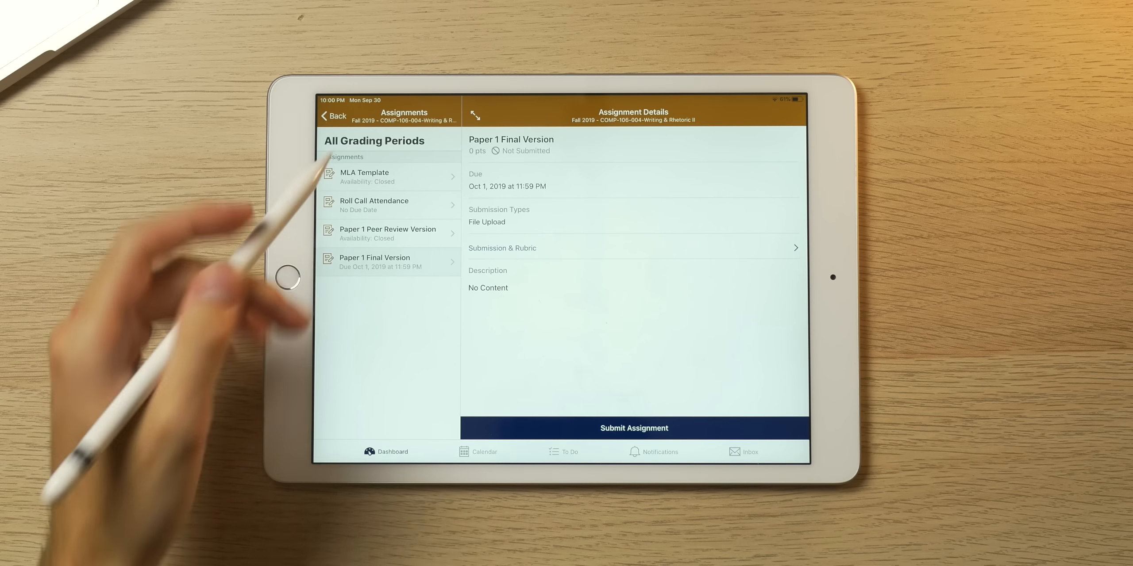
pyautogui.click(333, 115)
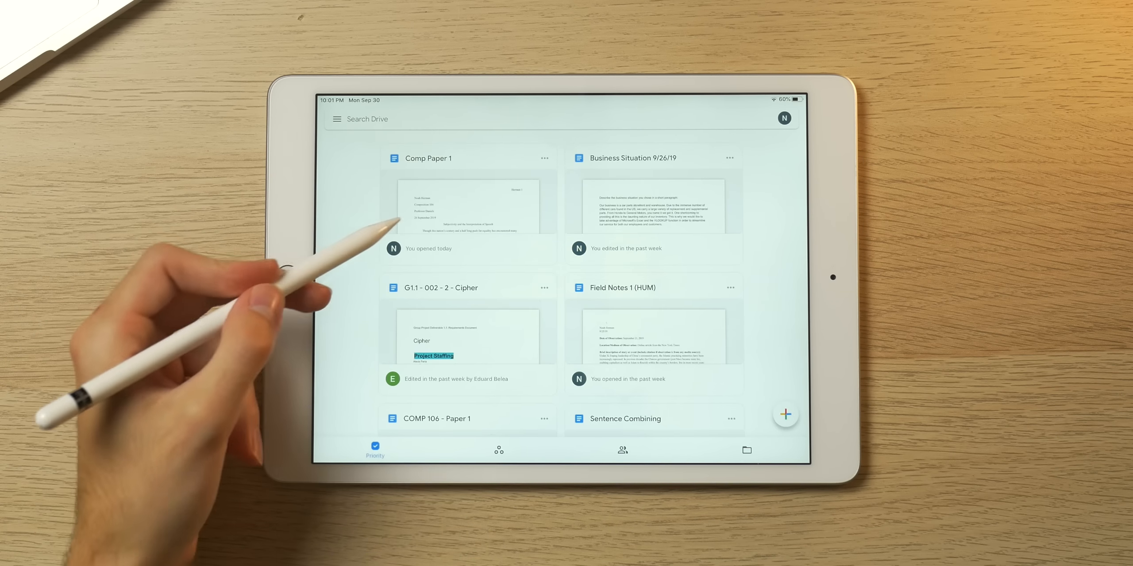
# Browse Priority, Shared and My Drive files, then open the Field Notes 1 (HUM) document.
pyautogui.scroll(-3)
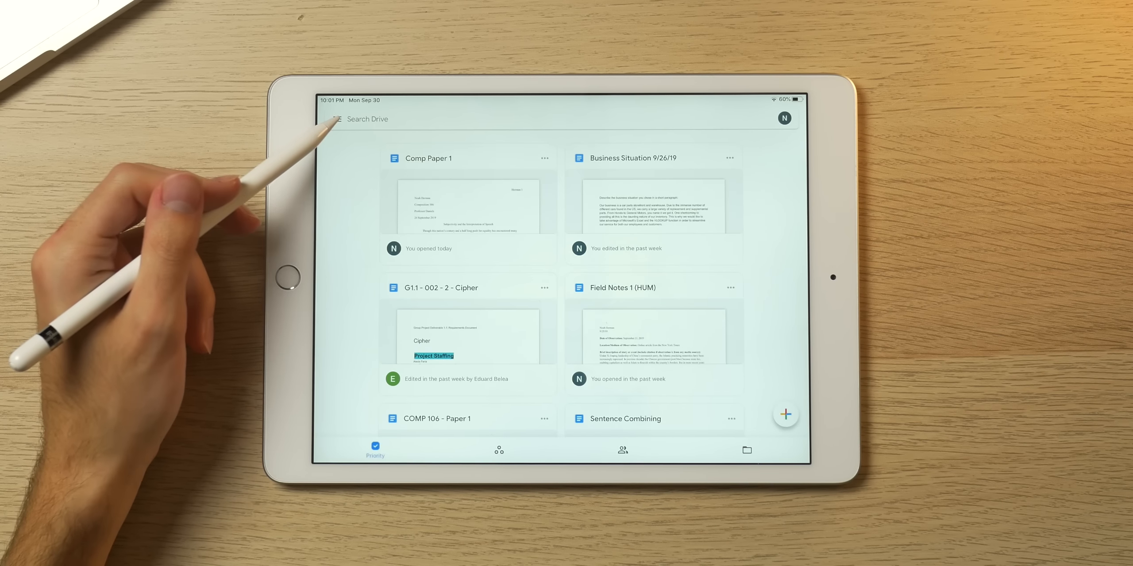
pyautogui.click(623, 448)
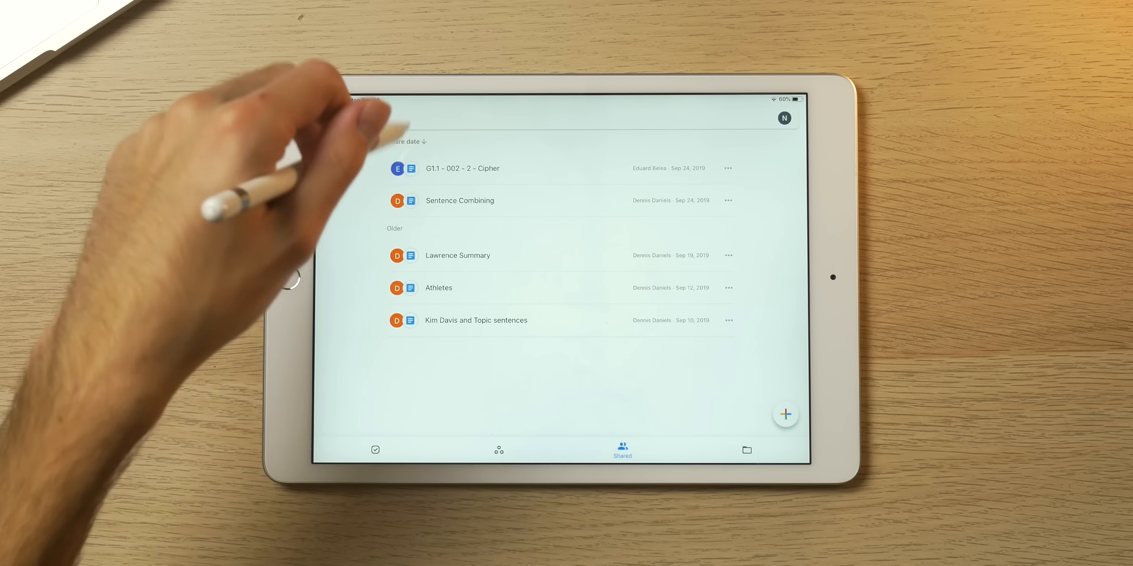
pyautogui.click(746, 450)
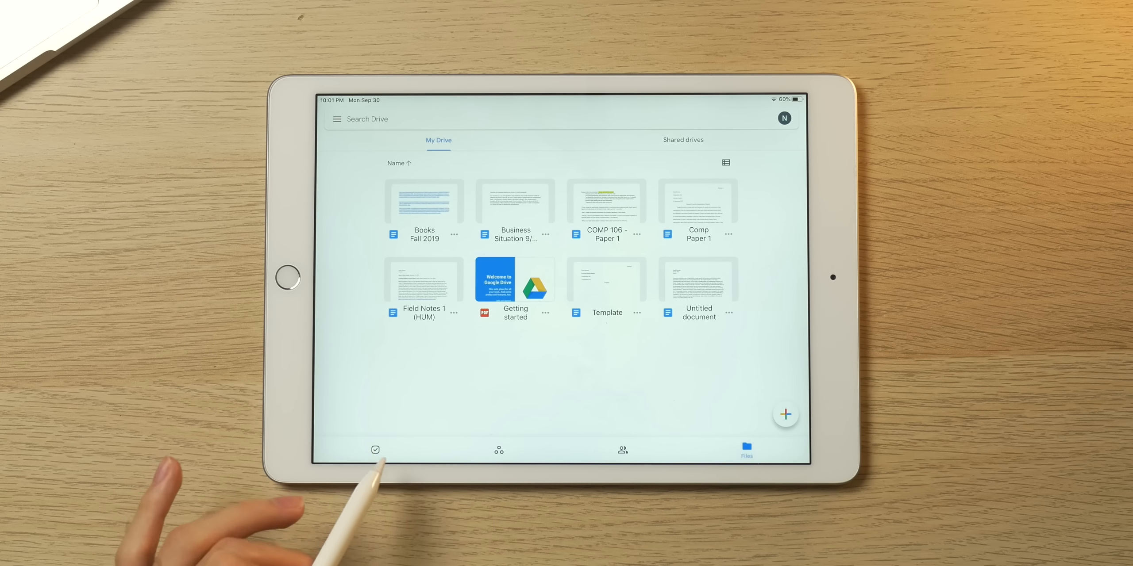
pyautogui.click(498, 450)
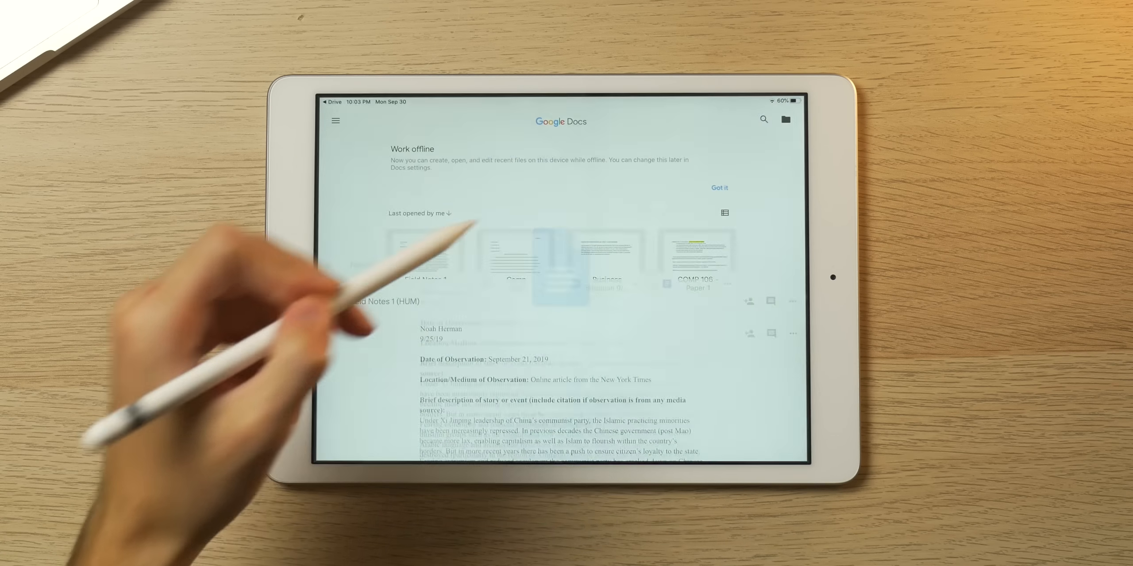
# Scroll down through the Field Notes 1 (HUM) observation write-up in Google Docs.
pyautogui.click(425, 257)
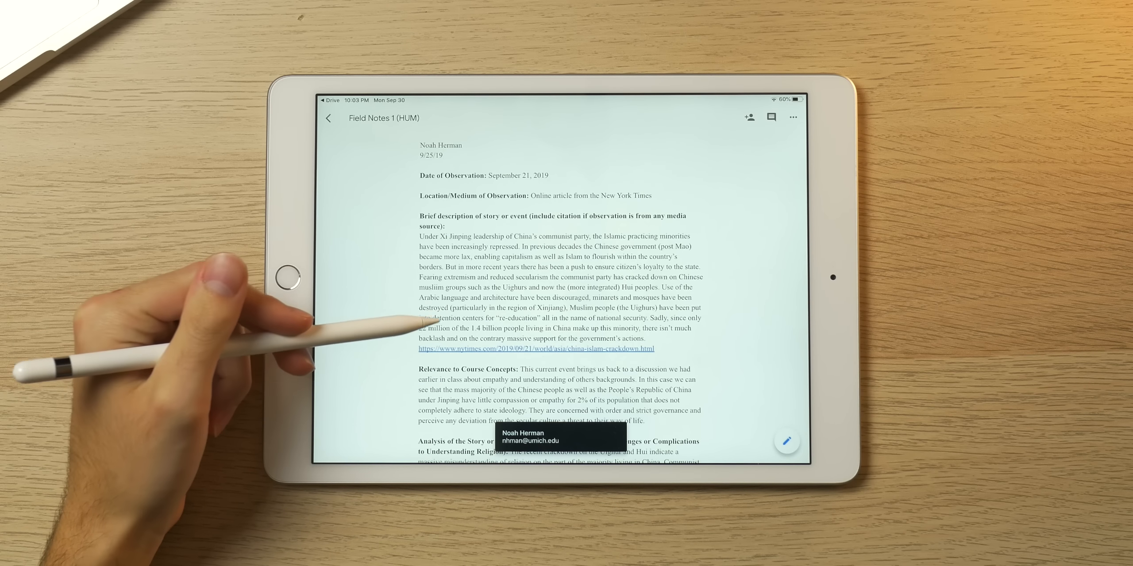
pyautogui.scroll(-3)
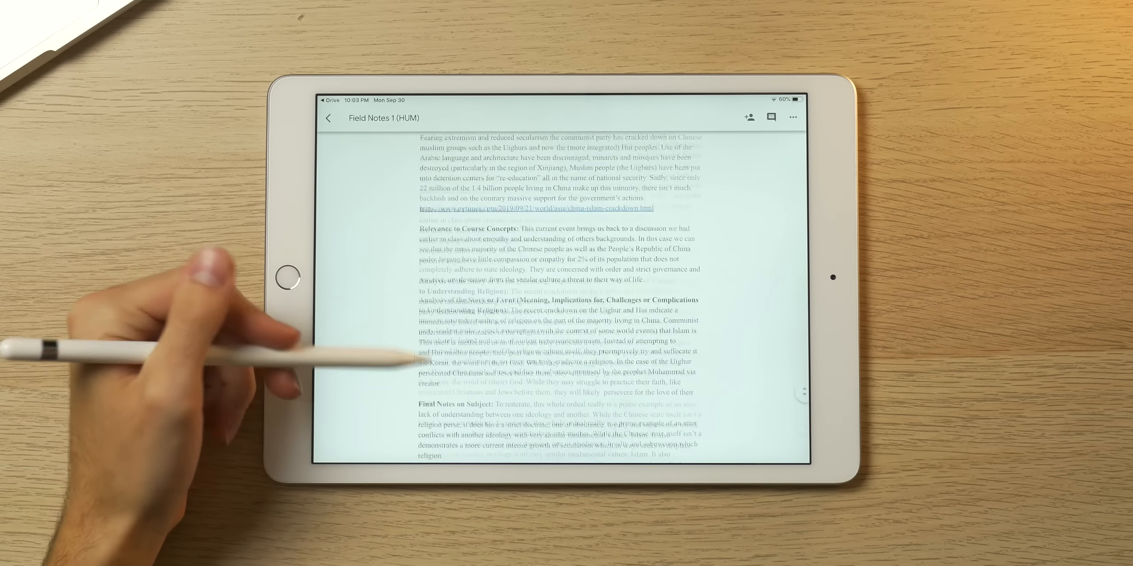
pyautogui.scroll(-3)
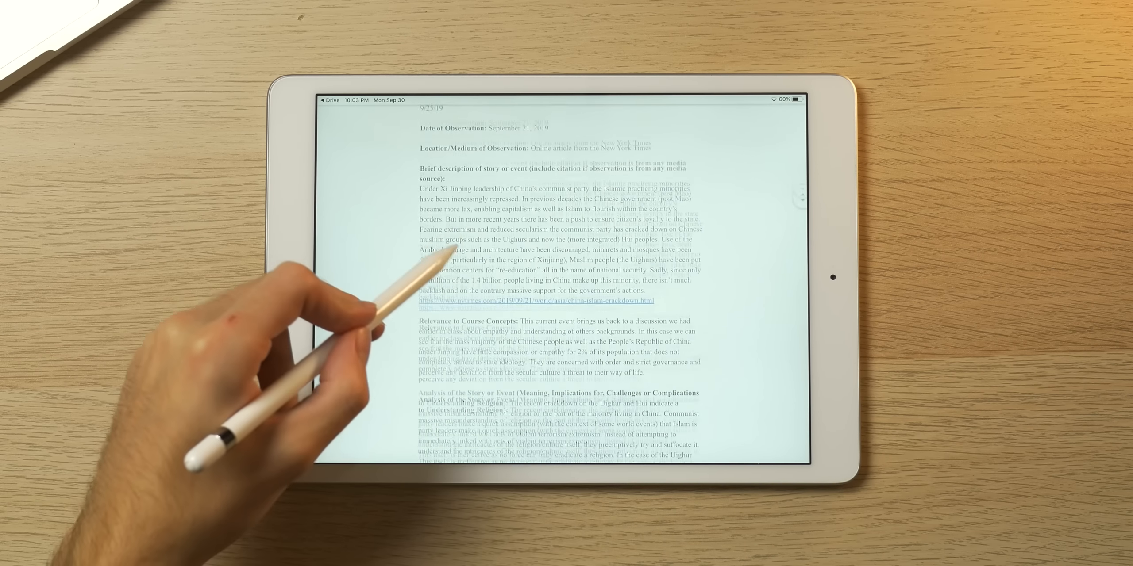